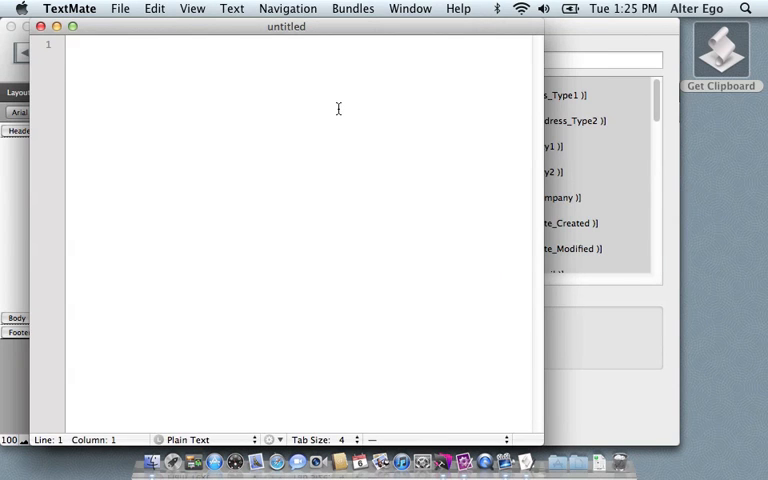
mouse_move(366, 34)
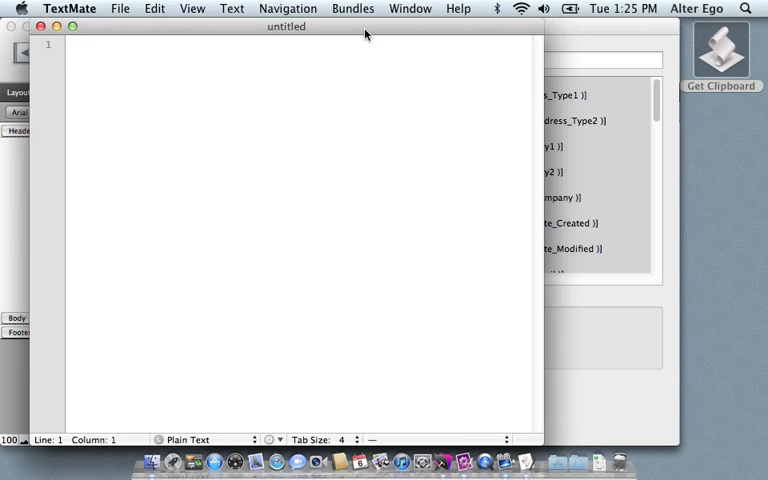
Open the Bundles menu to reach FileMaker's Get Snippet from Clipboard command.
click(352, 8)
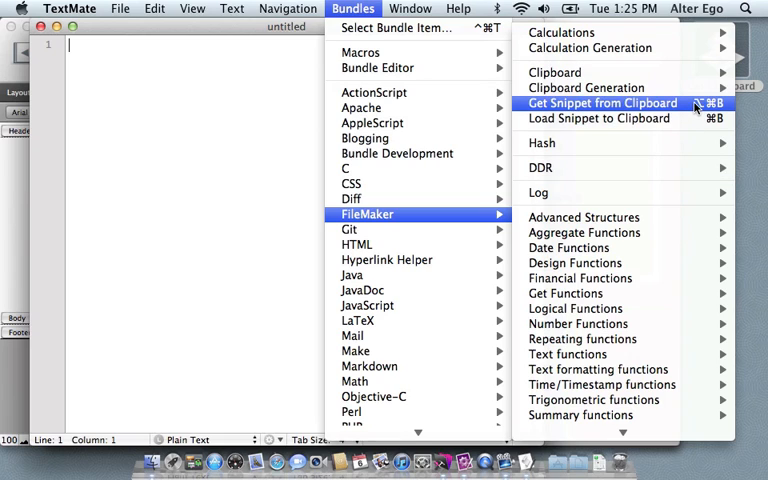
mouse_move(693, 103)
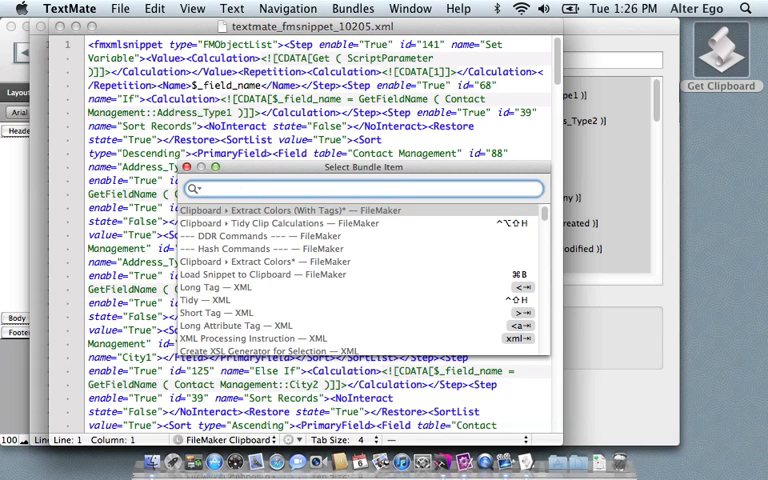
Run Get Snippet from Clipboard from the bundle item search.
text(get cl)
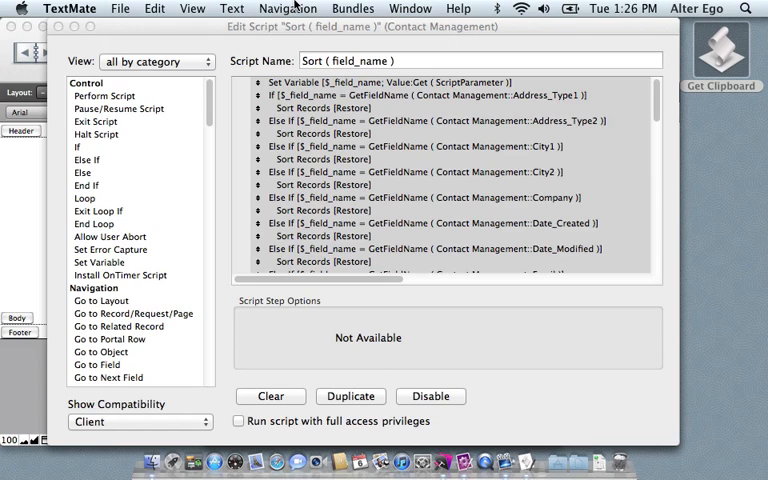
mouse_move(304, 24)
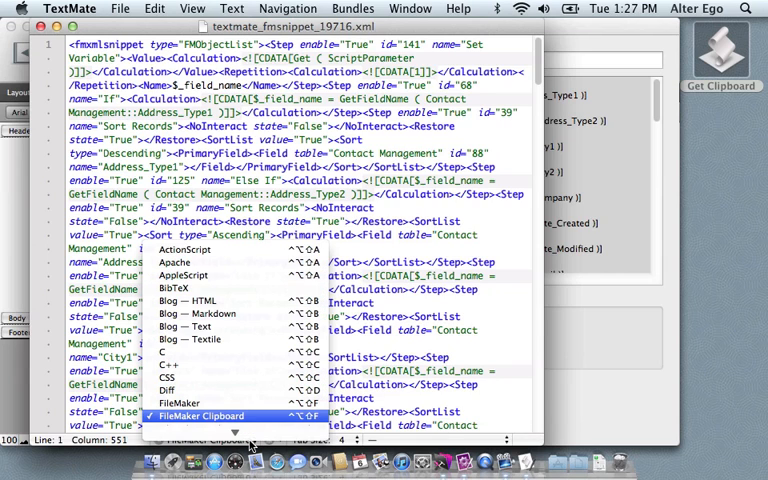
mouse_move(245, 365)
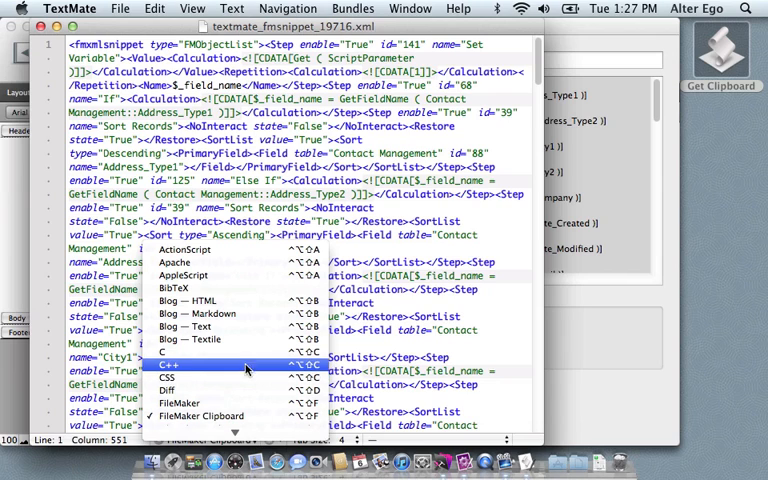
Switch the snippet's language mode from the status bar pop-up.
click(168, 365)
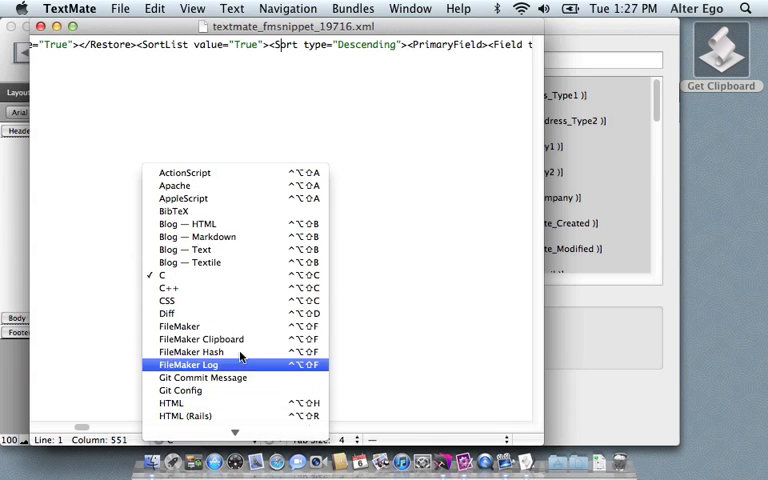
click(201, 339)
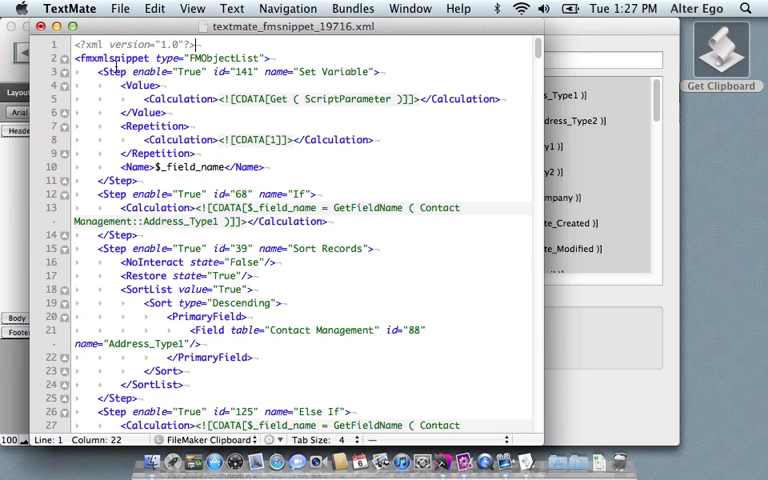
Select the $_field_name variable on line 10 and make it the Find term.
double_click(106, 59)
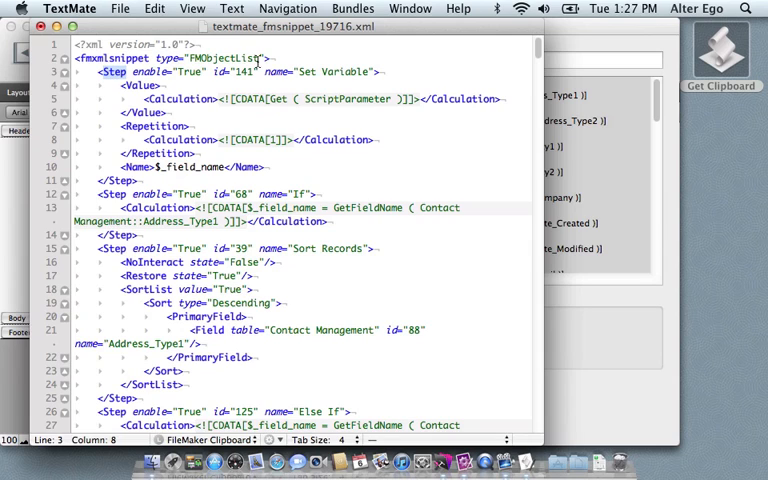
double_click(332, 71)
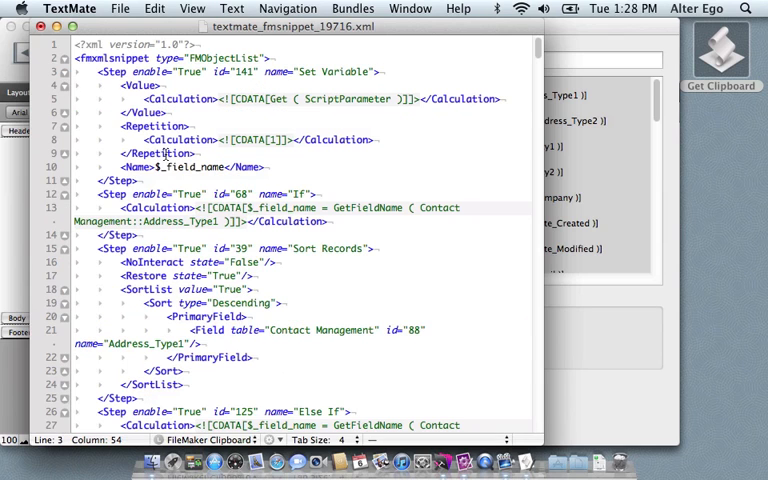
double_click(190, 167)
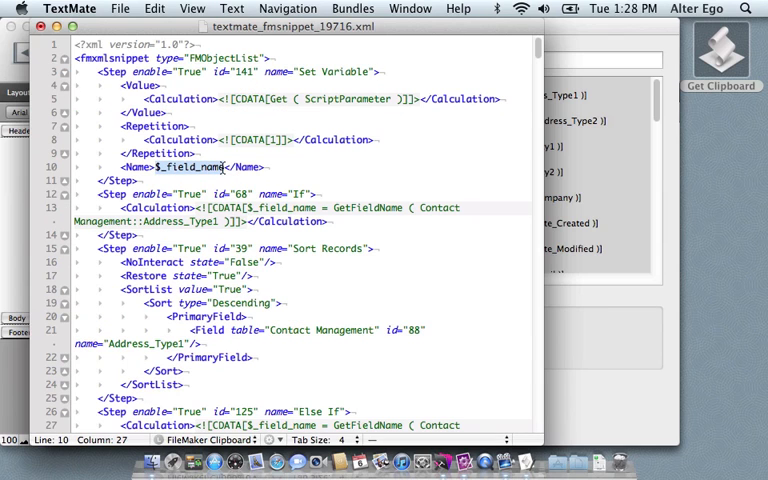
key(cmd+f)
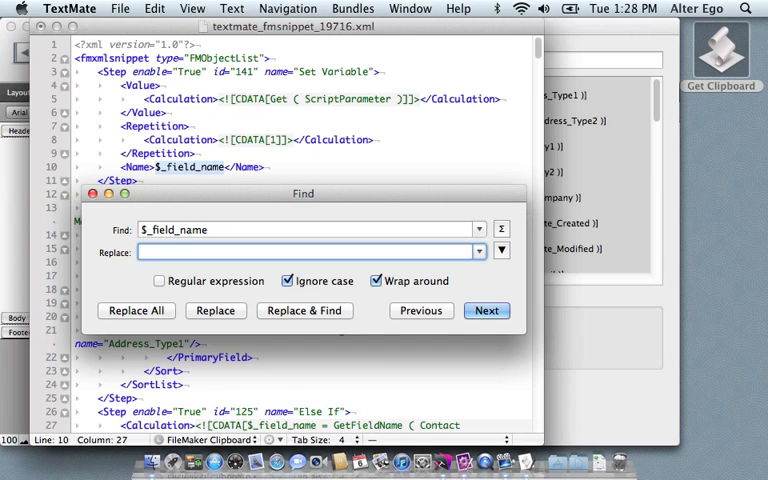
Replace all $_field_name occurrences with $_field_to_sort.
text($_field_)
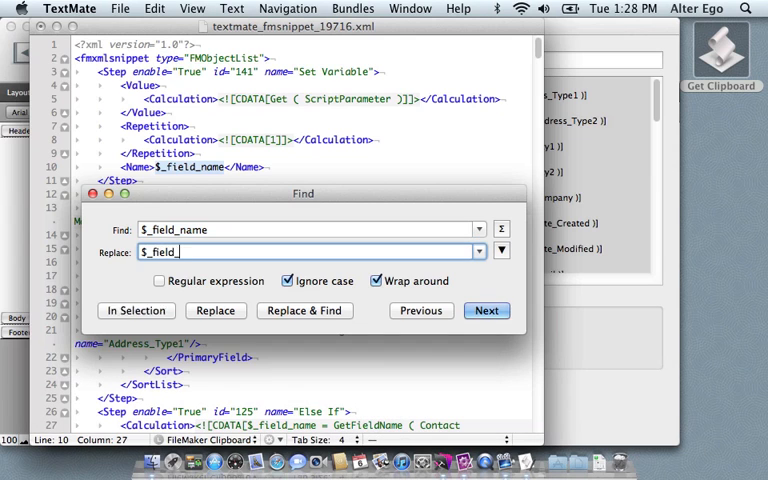
text(to_sort)
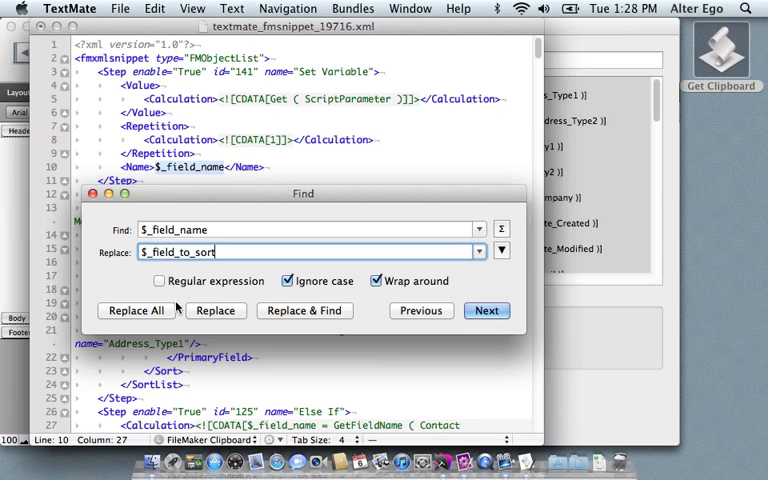
click(135, 310)
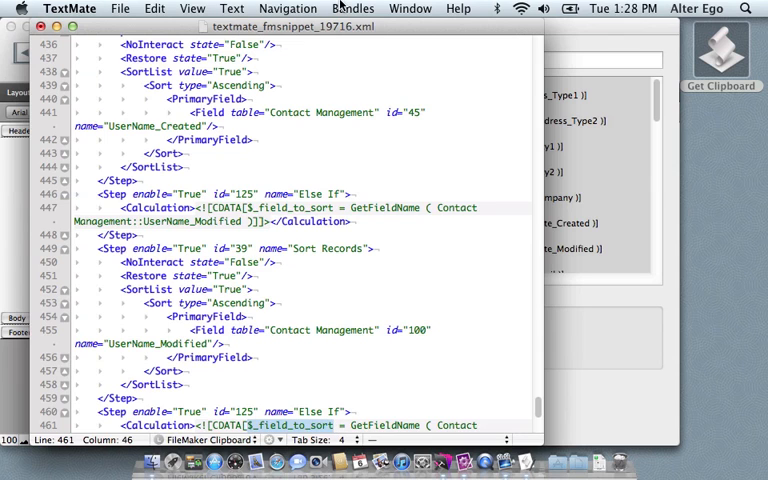
Load the edited snippet to the clipboard via the FileMaker bundle and return to FileMaker.
click(352, 8)
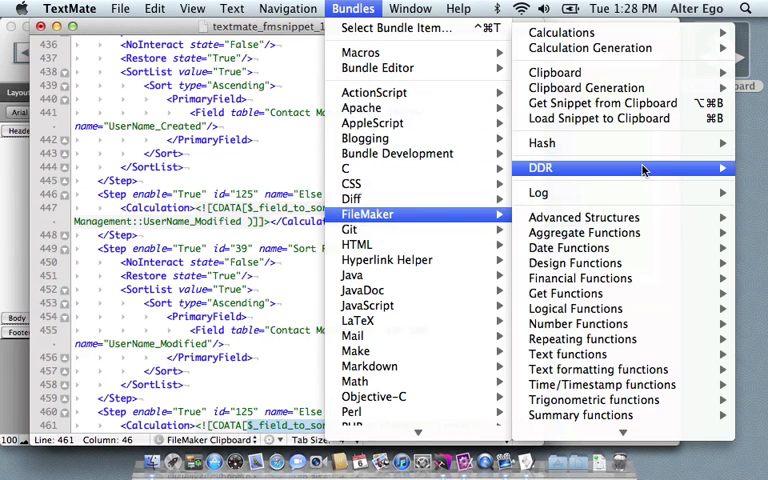
mouse_move(600, 118)
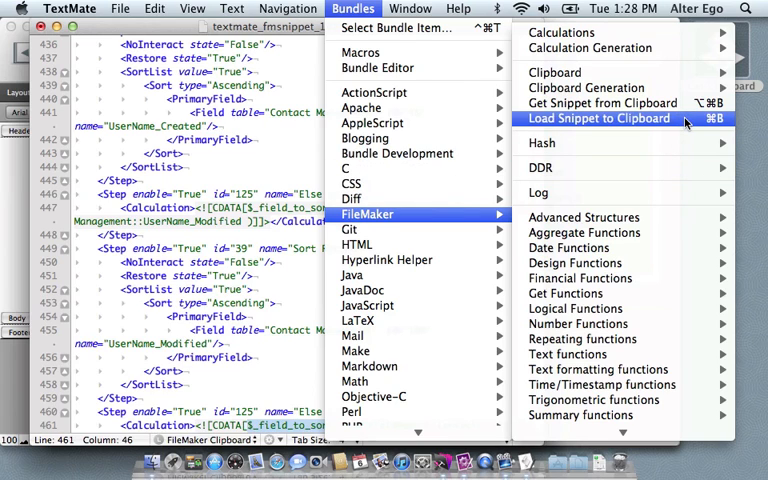
click(597, 118)
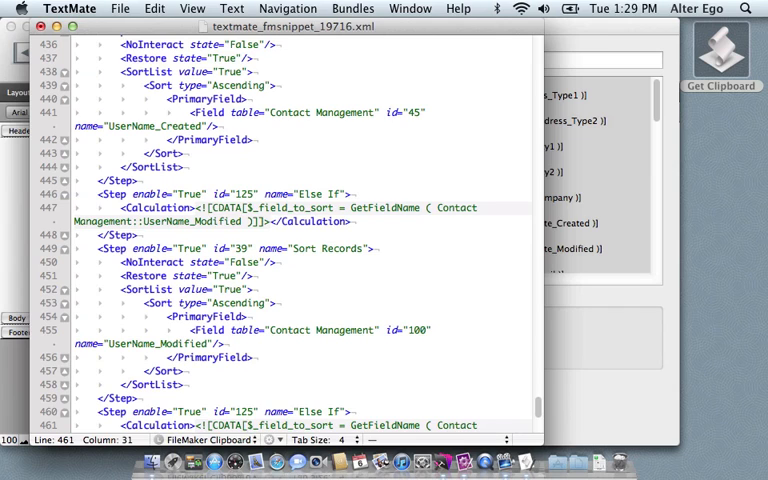
key(cmd+b)
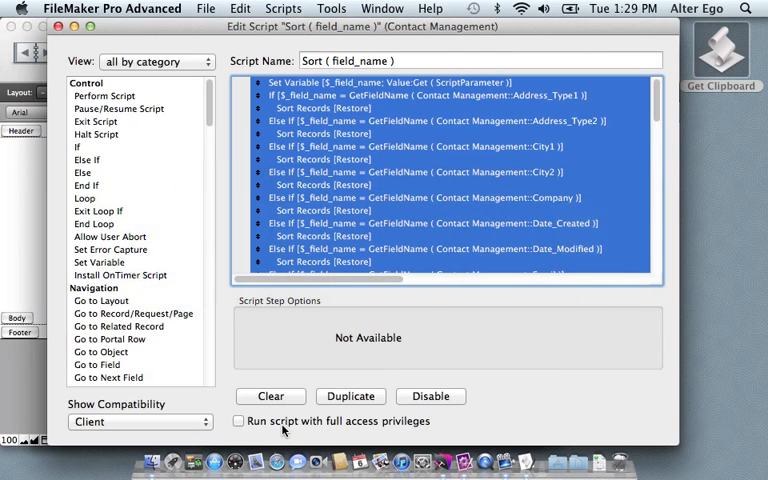
Clear the old script steps and paste the versions using $_field_to_sort.
click(270, 396)
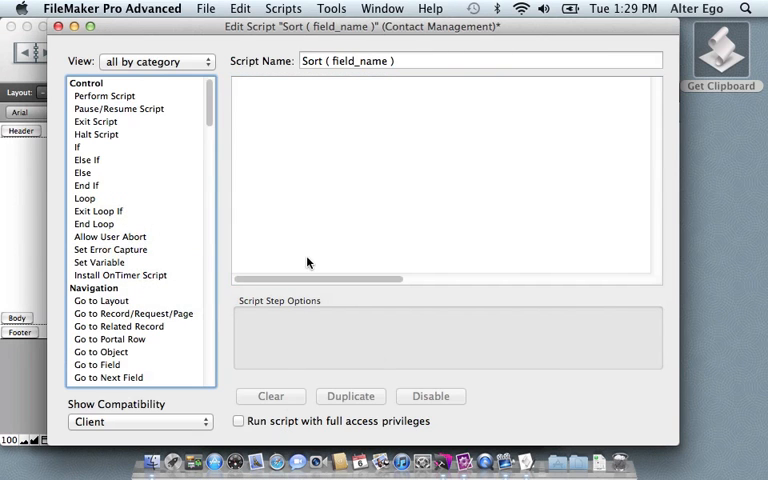
key(cmd+v)
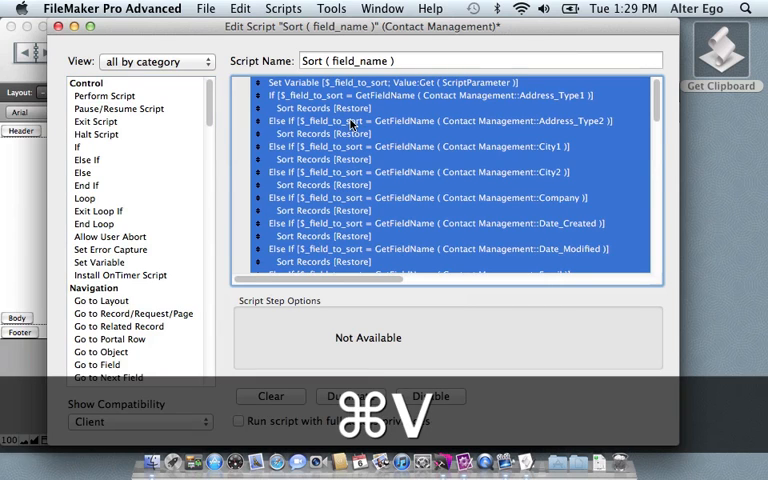